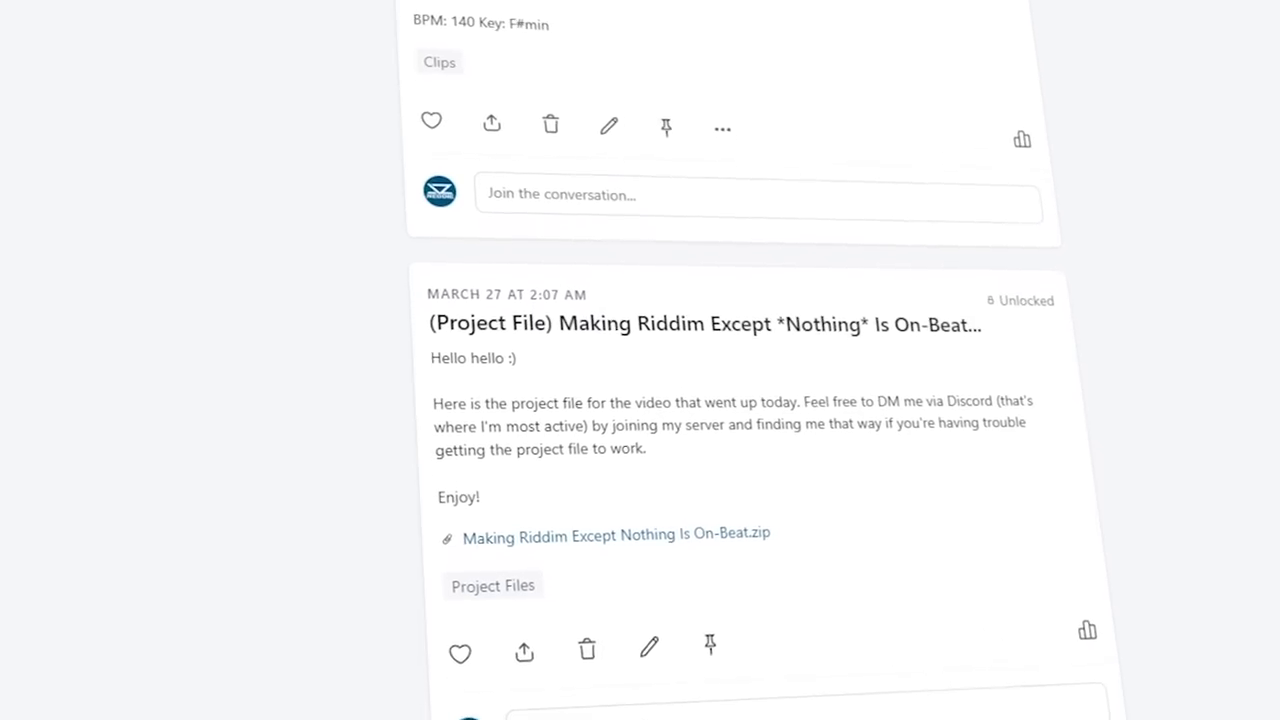
- Scroll past the Patreon project-file post before moving to the empty Live arrangement
{"action": "scroll", "scroll_direction": "down", "scroll_amount": 3}
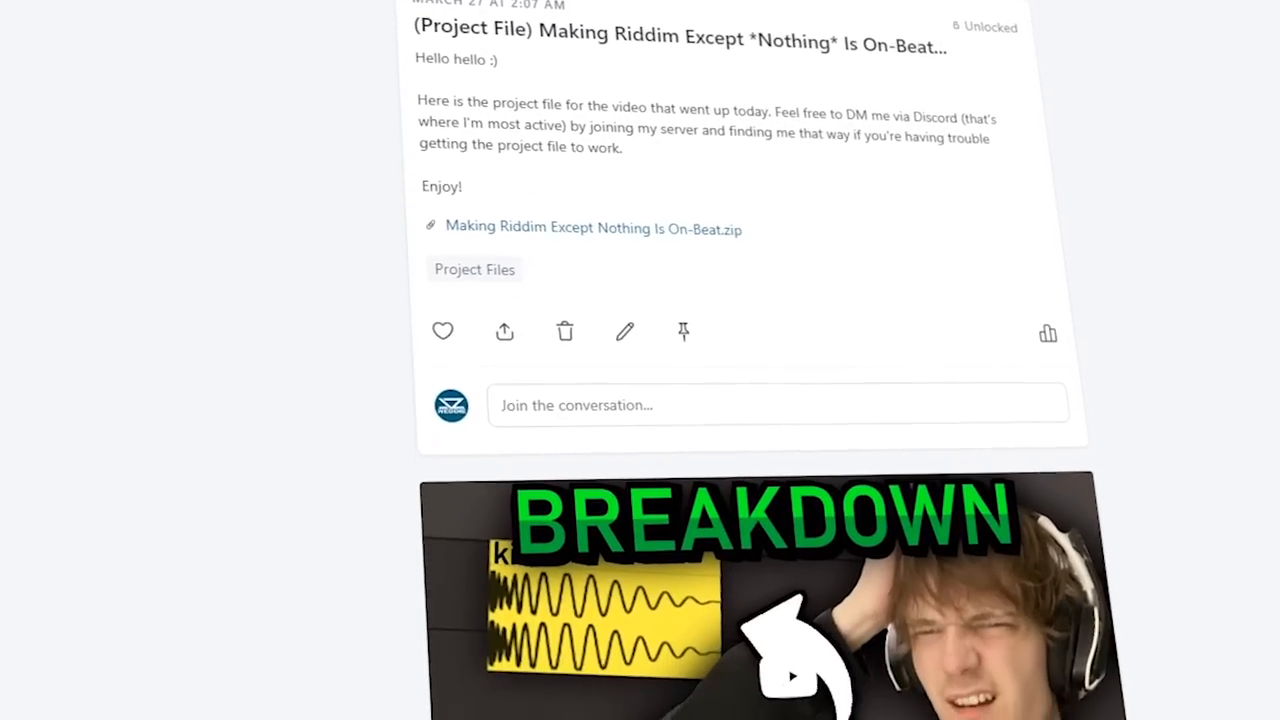
{"action": "scroll", "scroll_direction": "down", "scroll_amount": 3}
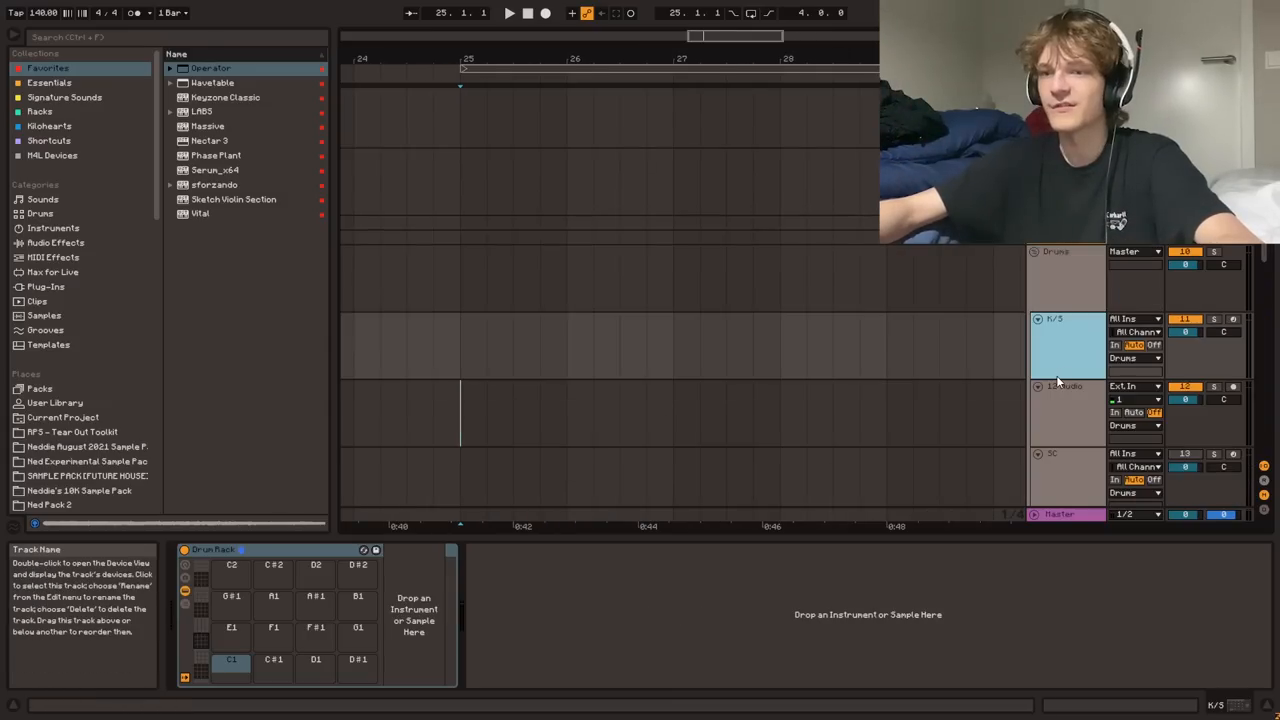
- Search the browser for 'kick ned' drum samples and place kick and snare hits across bars 25–27
{"action": "type", "text": "k"}
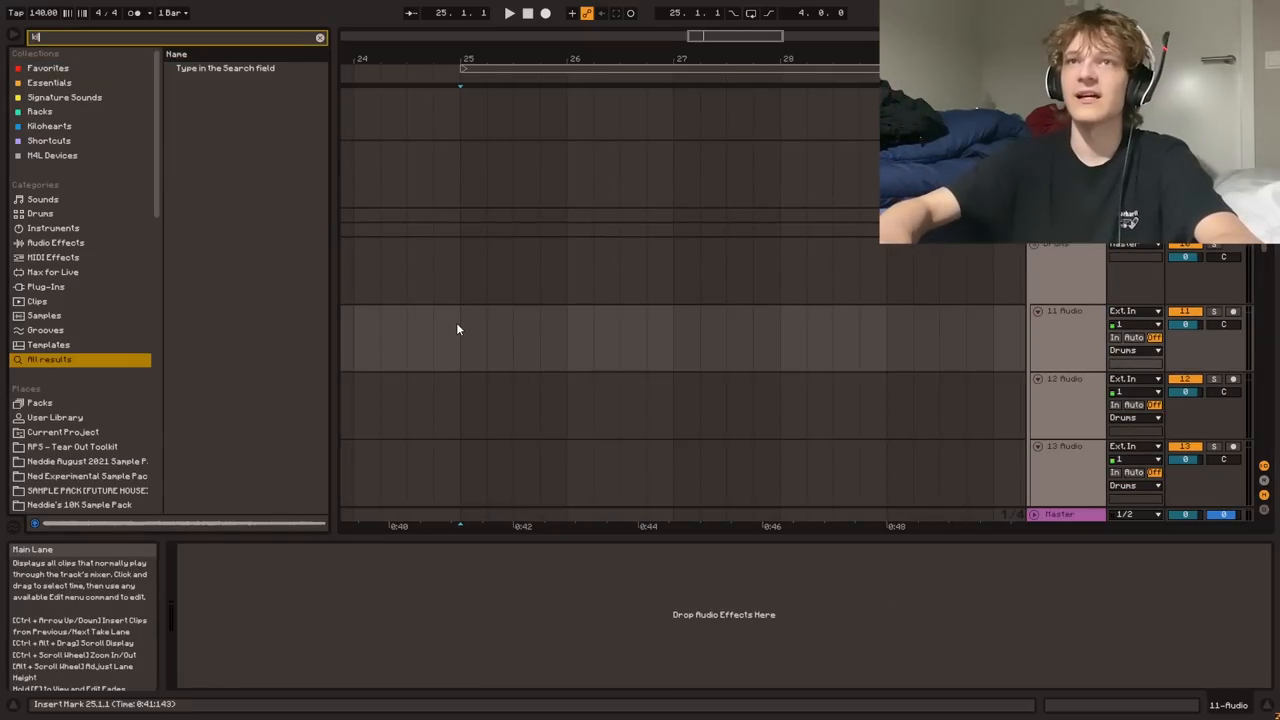
{"action": "type", "text": "ick ned"}
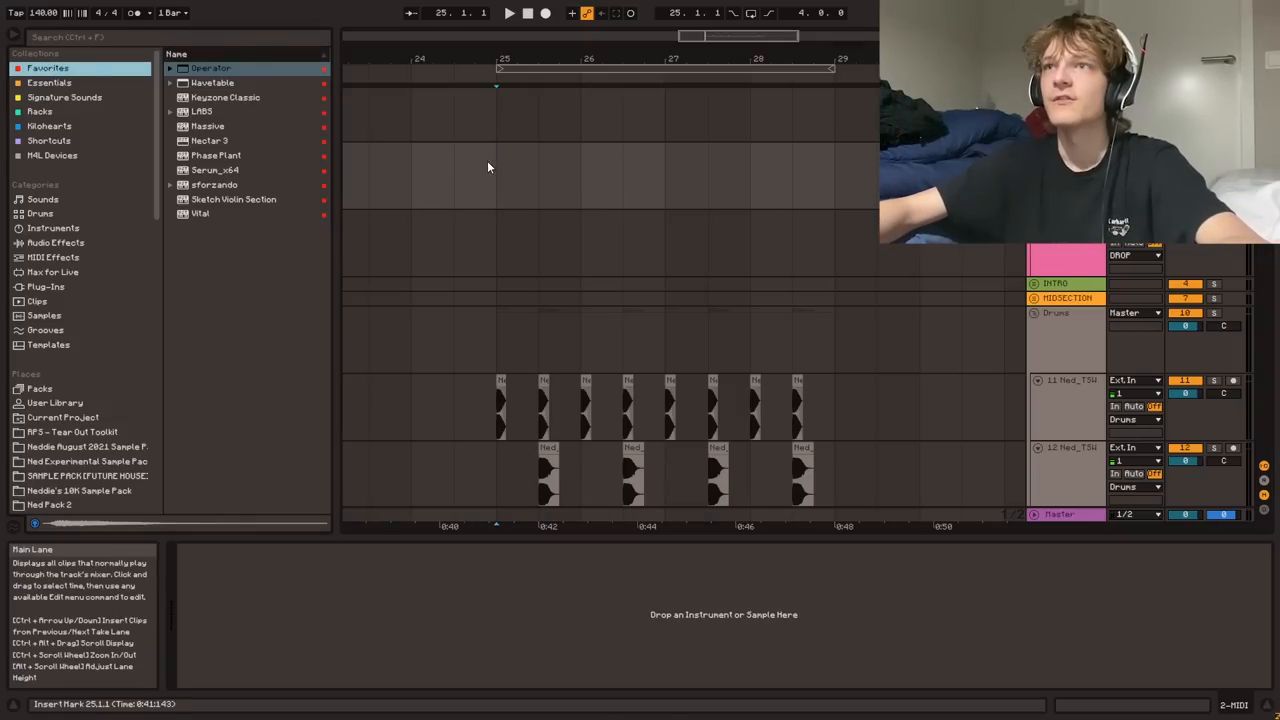
{"action": "left_click", "coordinate": [212, 82]}
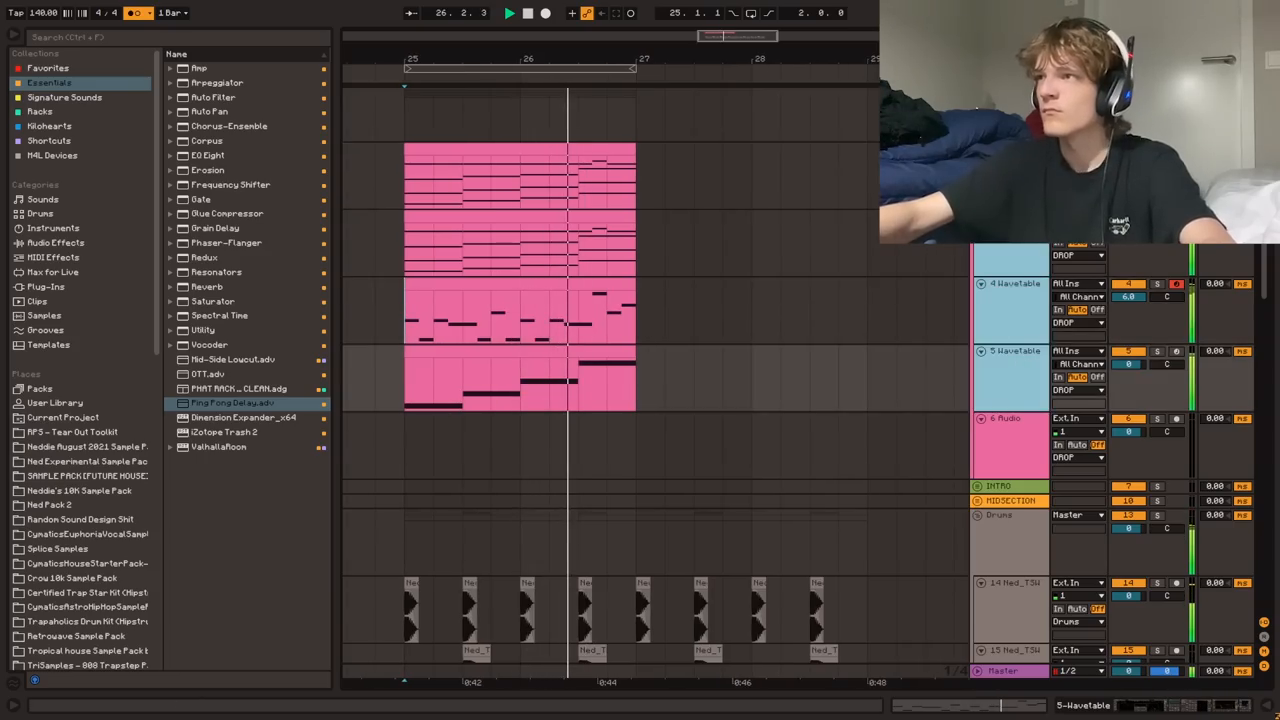
- Load Wavetable onto MIDI tracks and draw the chord clip in the piano roll
{"action": "left_click", "coordinate": [48, 140]}
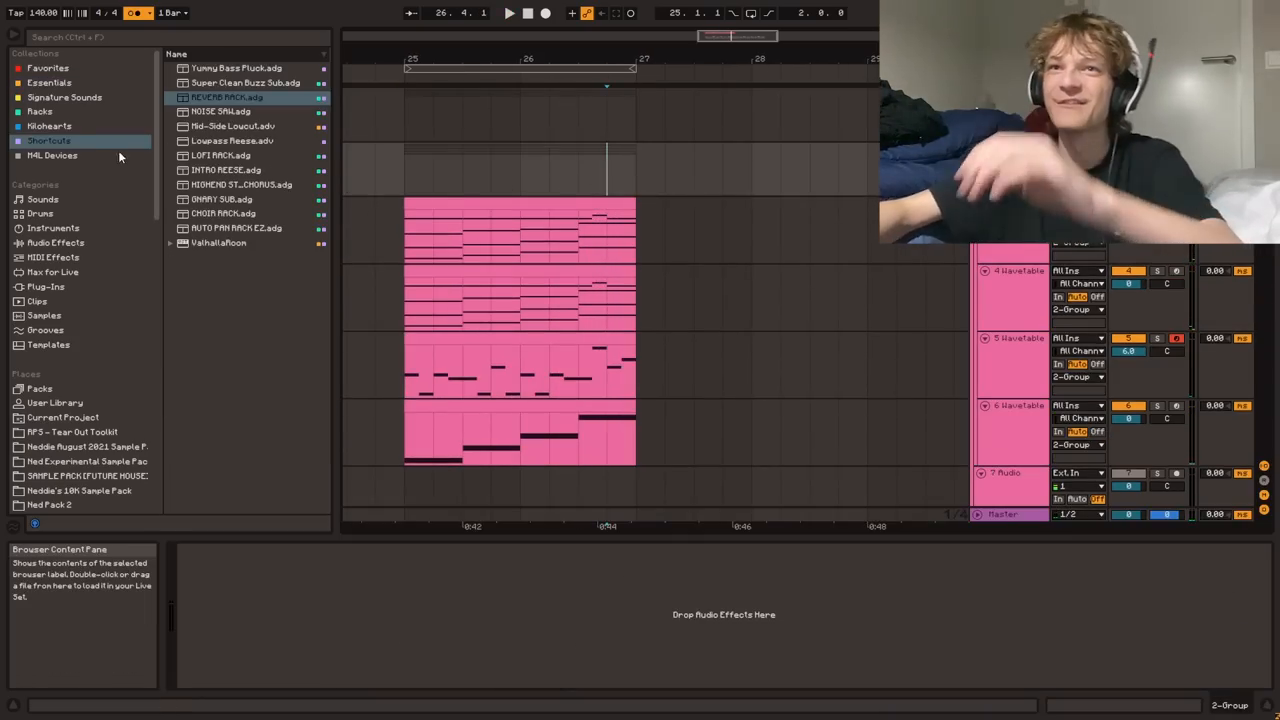
{"action": "left_click", "coordinate": [48, 126]}
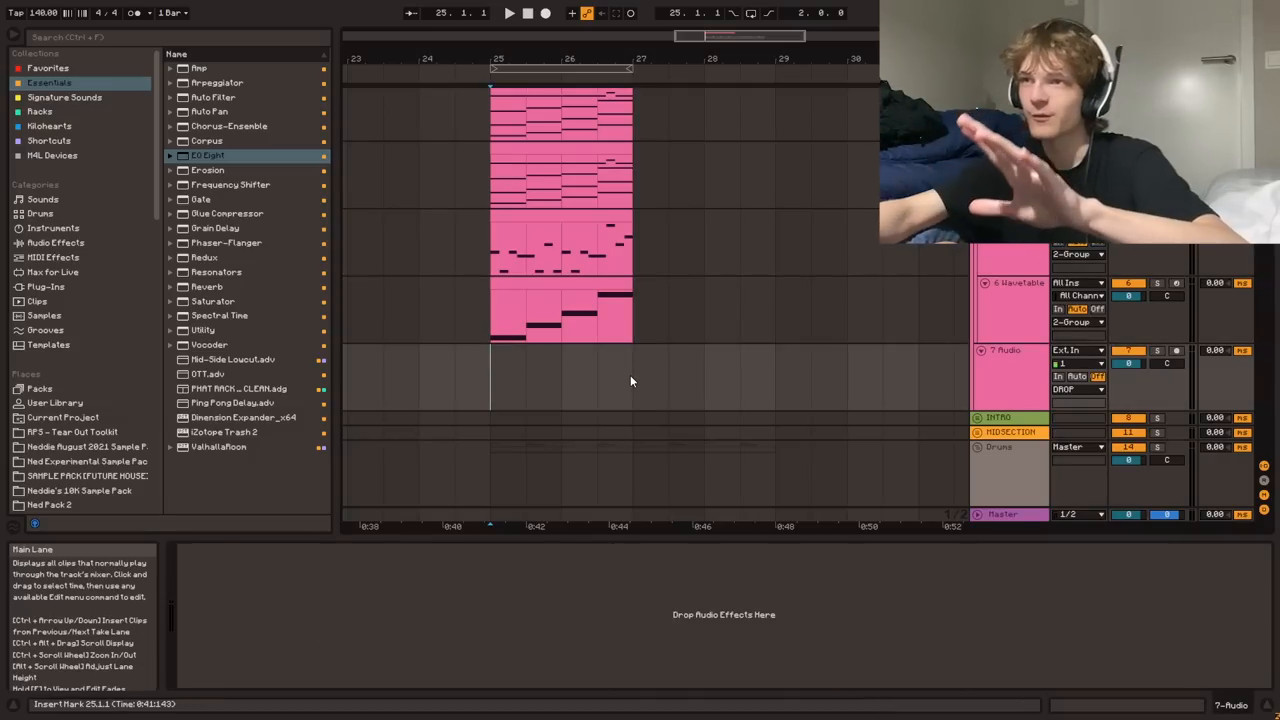
{"action": "left_click", "coordinate": [680, 366]}
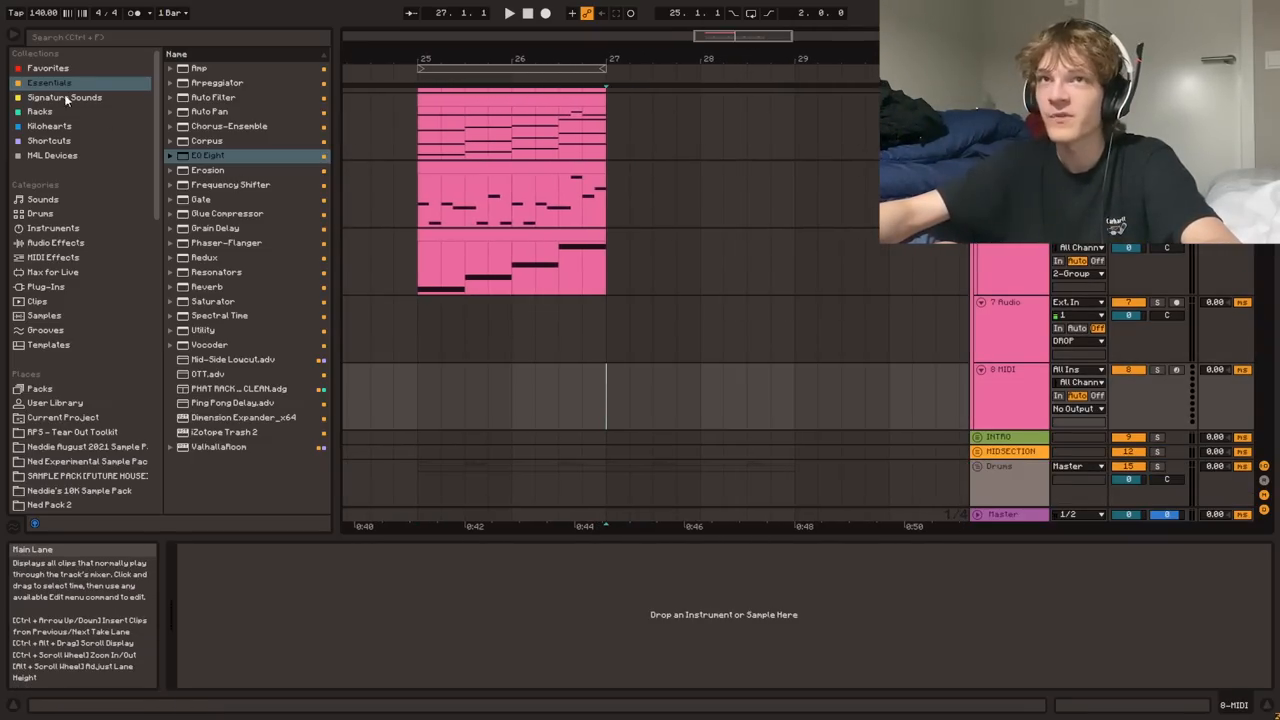
- Cut the chords into two stabs and add EQ Eight and Saturator devices to the synth tracks
{"action": "left_click", "coordinate": [48, 68]}
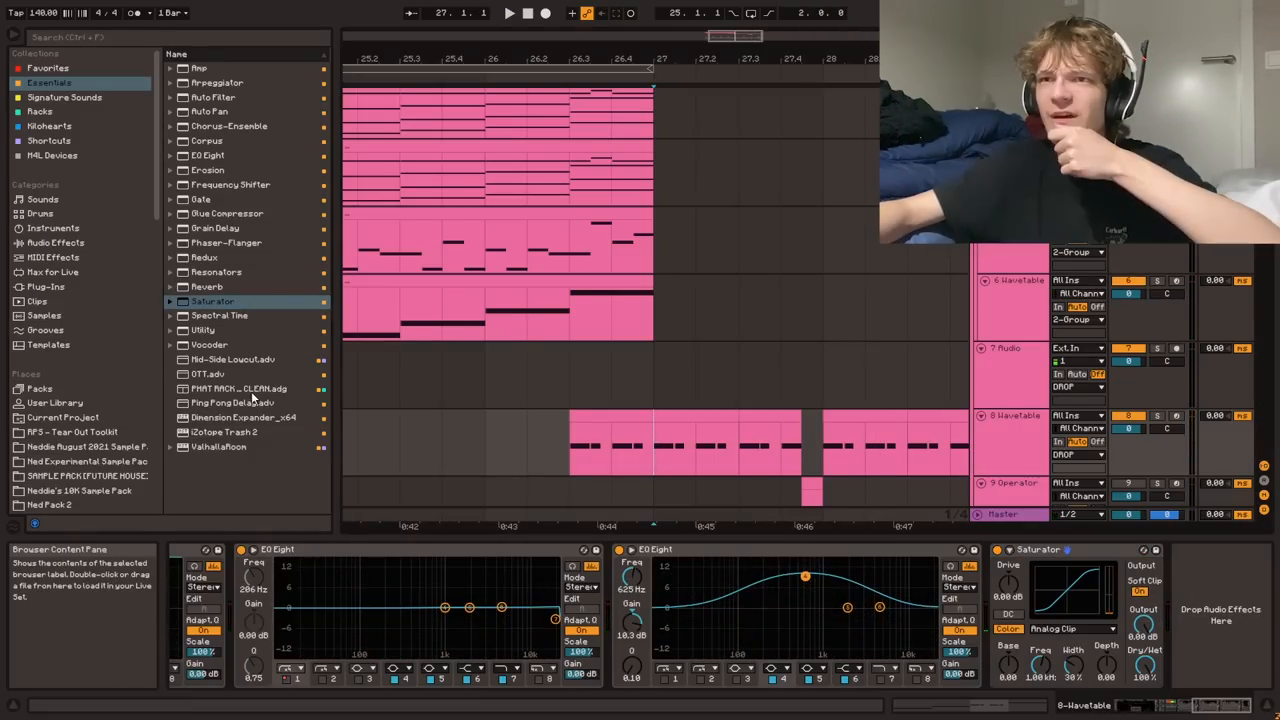
{"action": "left_click", "coordinate": [232, 404]}
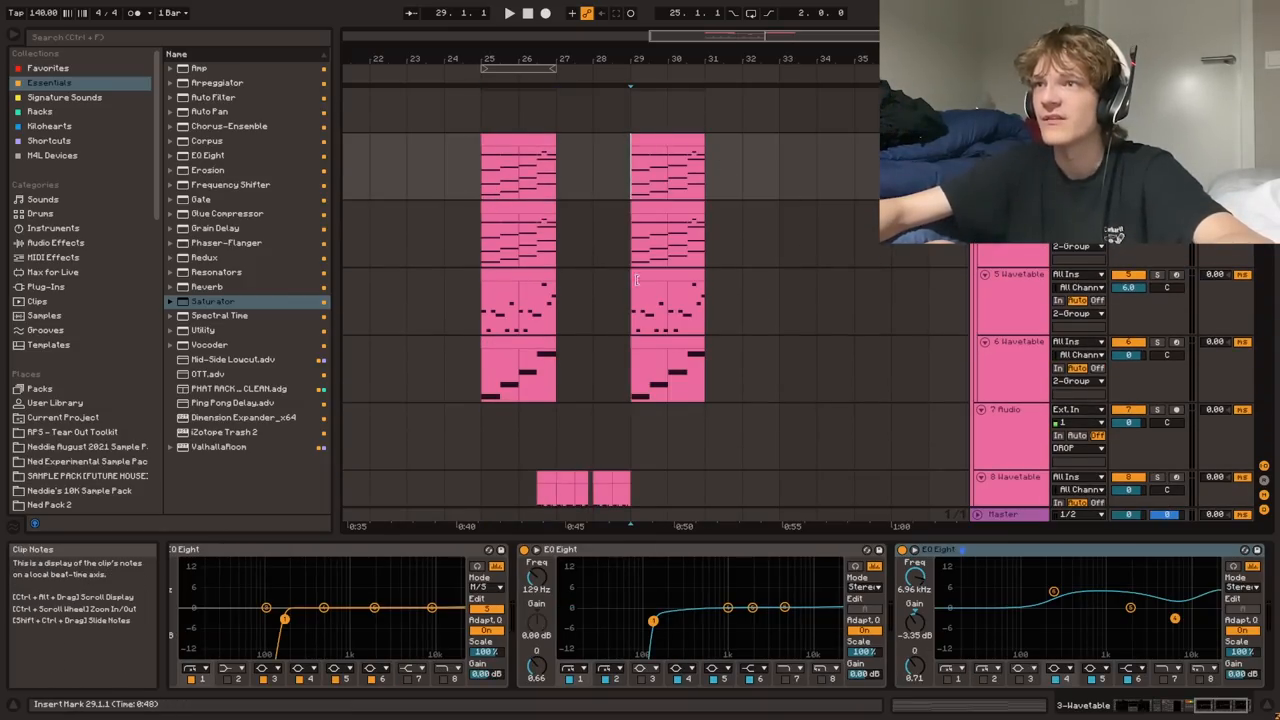
- Search 's' in the browser and load Auto Pan, a rack and Saturators onto the new synth track
{"action": "type", "text": "s"}
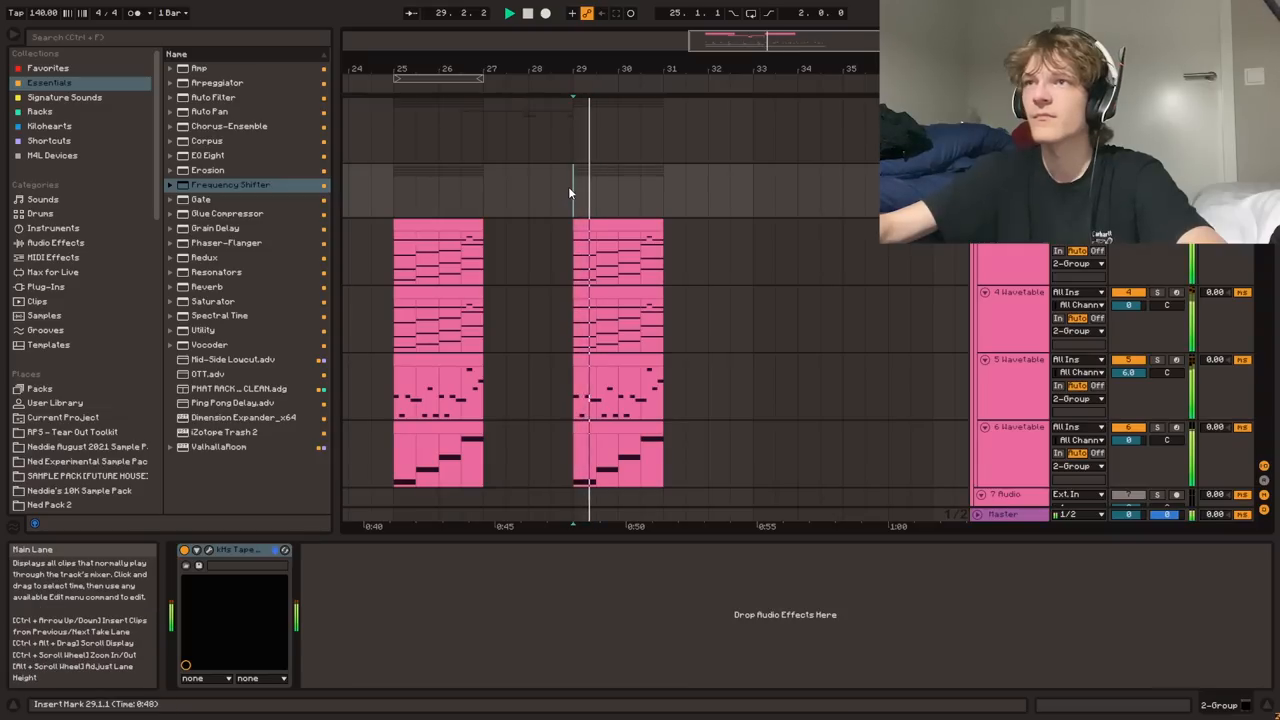
{"action": "double_click", "coordinate": [208, 112]}
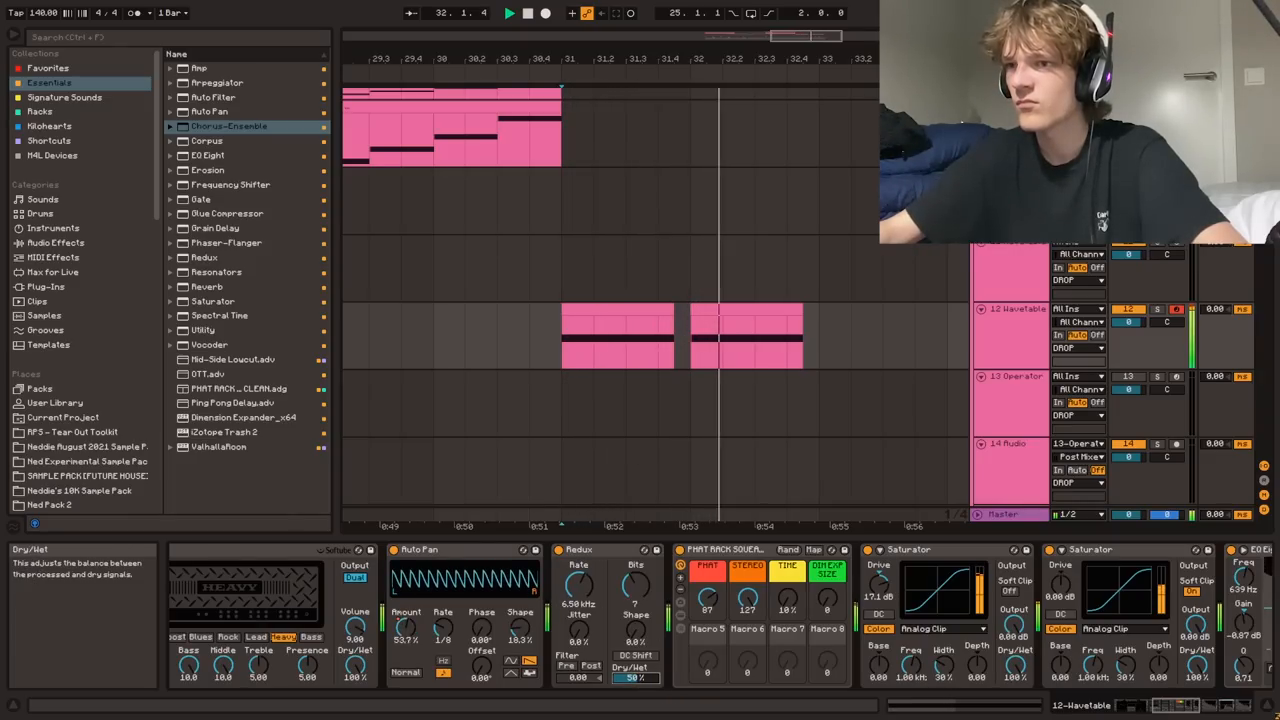
- Add genre locators for Future Riddim, Riddim, Future Bass and Hybrid Trap and start the volume automation
{"action": "left_click", "coordinate": [208, 156]}
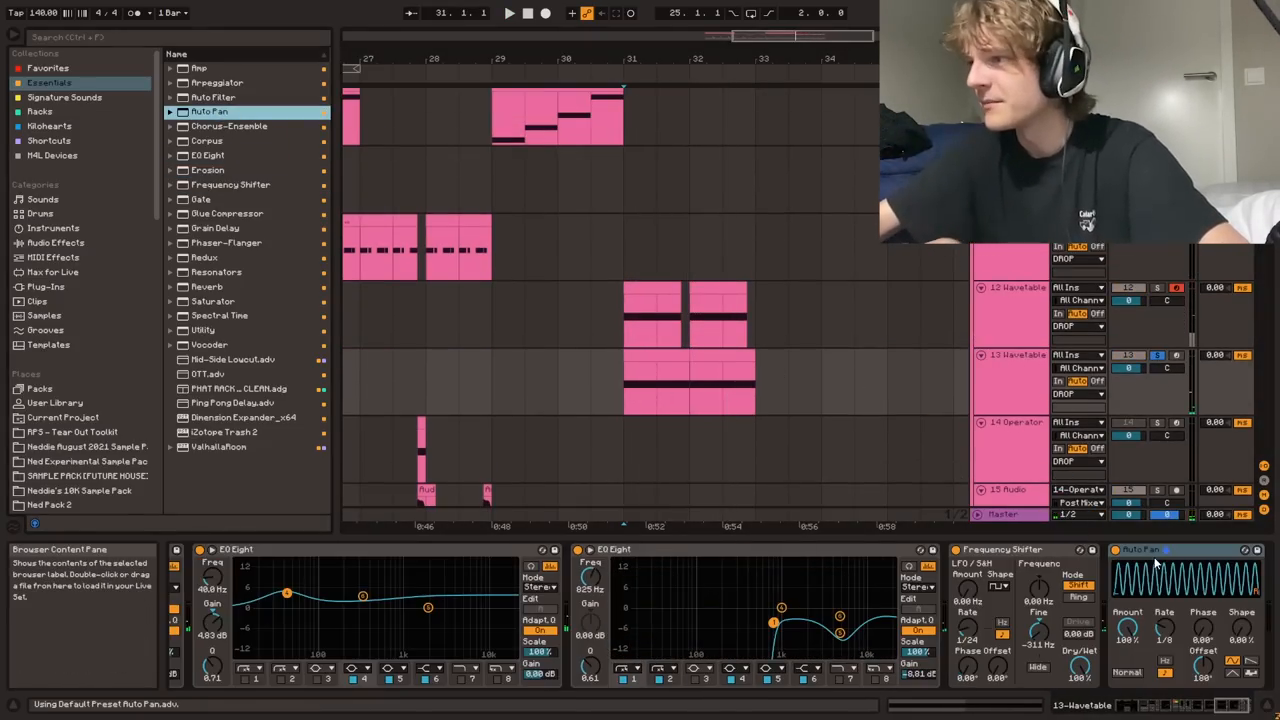
{"action": "left_click", "coordinate": [508, 12]}
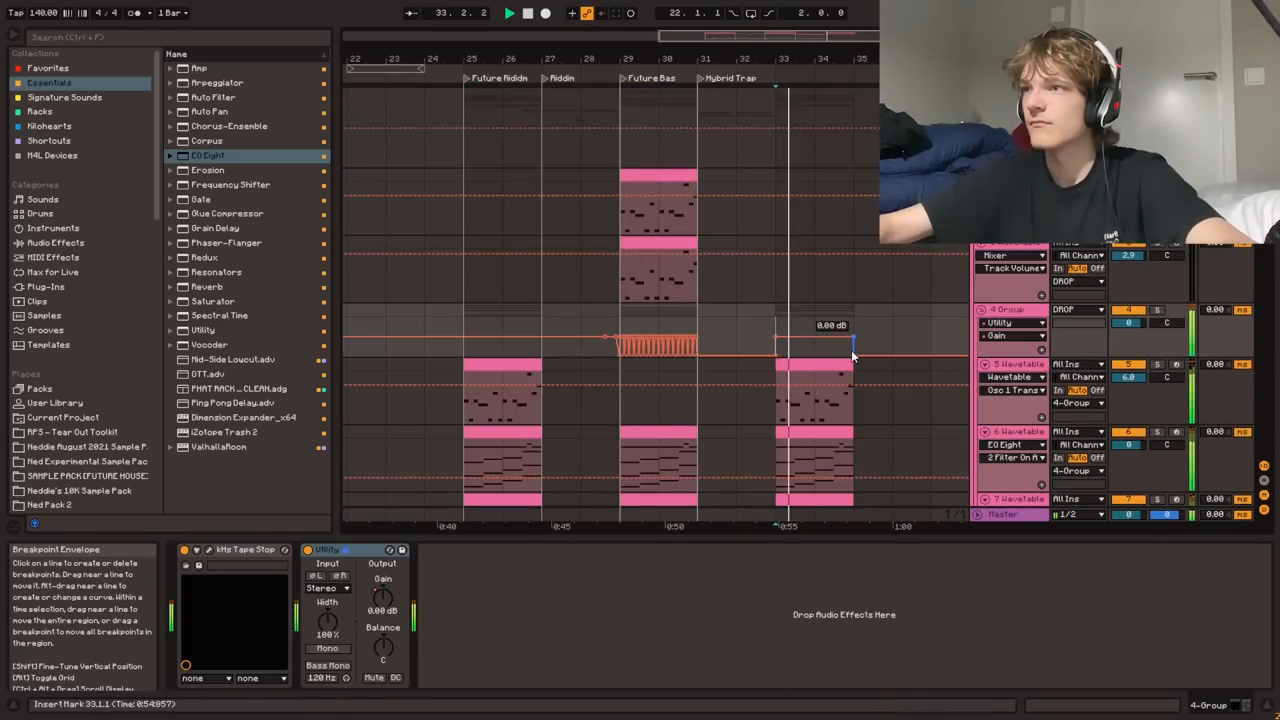
- Set a Track Volume automation point at 0.00 dB on the grouped synths
{"action": "left_click", "coordinate": [1010, 288]}
{"action": "type", "text": "hihat open"}
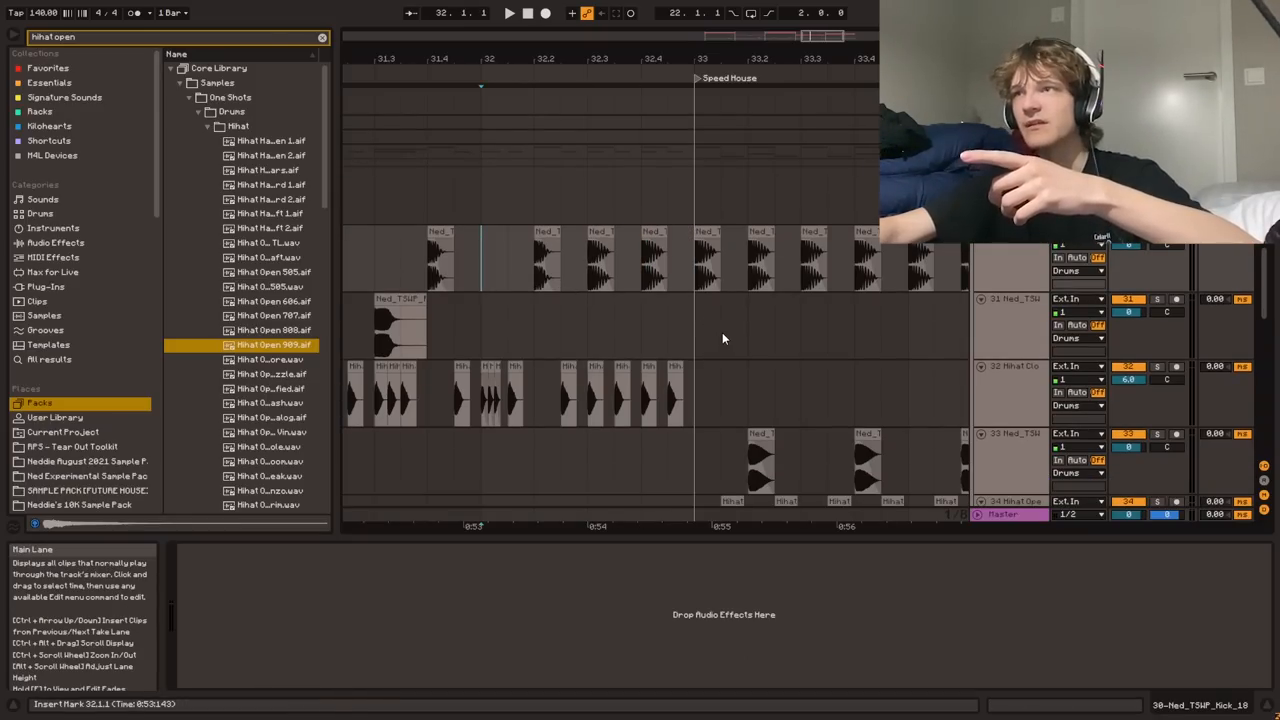
{"action": "scroll", "scroll_direction": "down", "scroll_amount": 3}
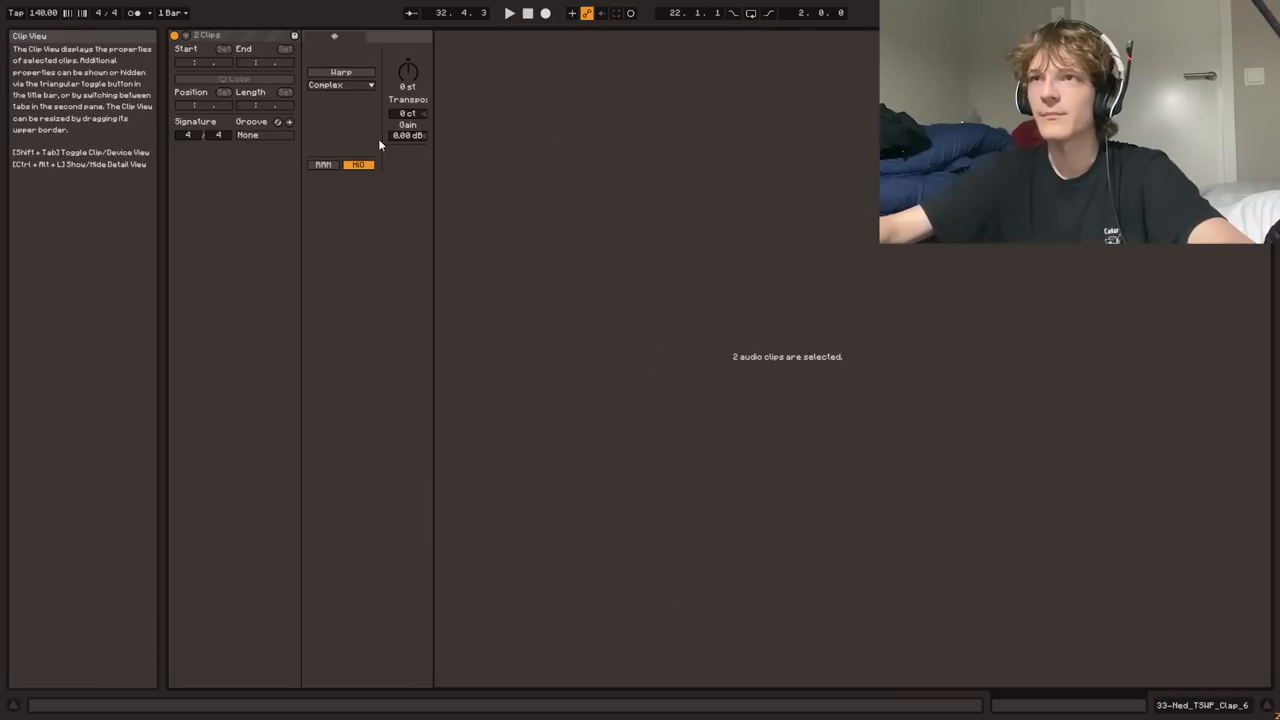
- Add a locator after the Speed House section and name it 'Speed Bass House'
{"action": "left_click", "coordinate": [508, 12]}
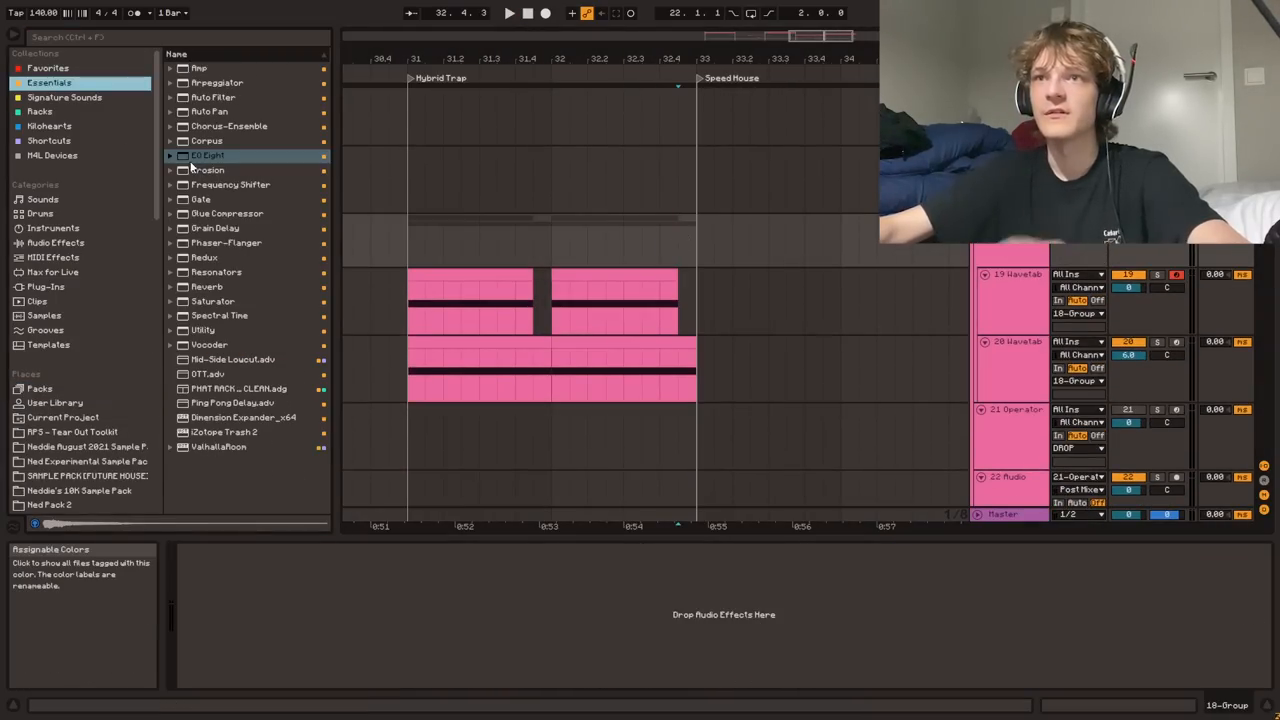
{"action": "left_click", "coordinate": [204, 330]}
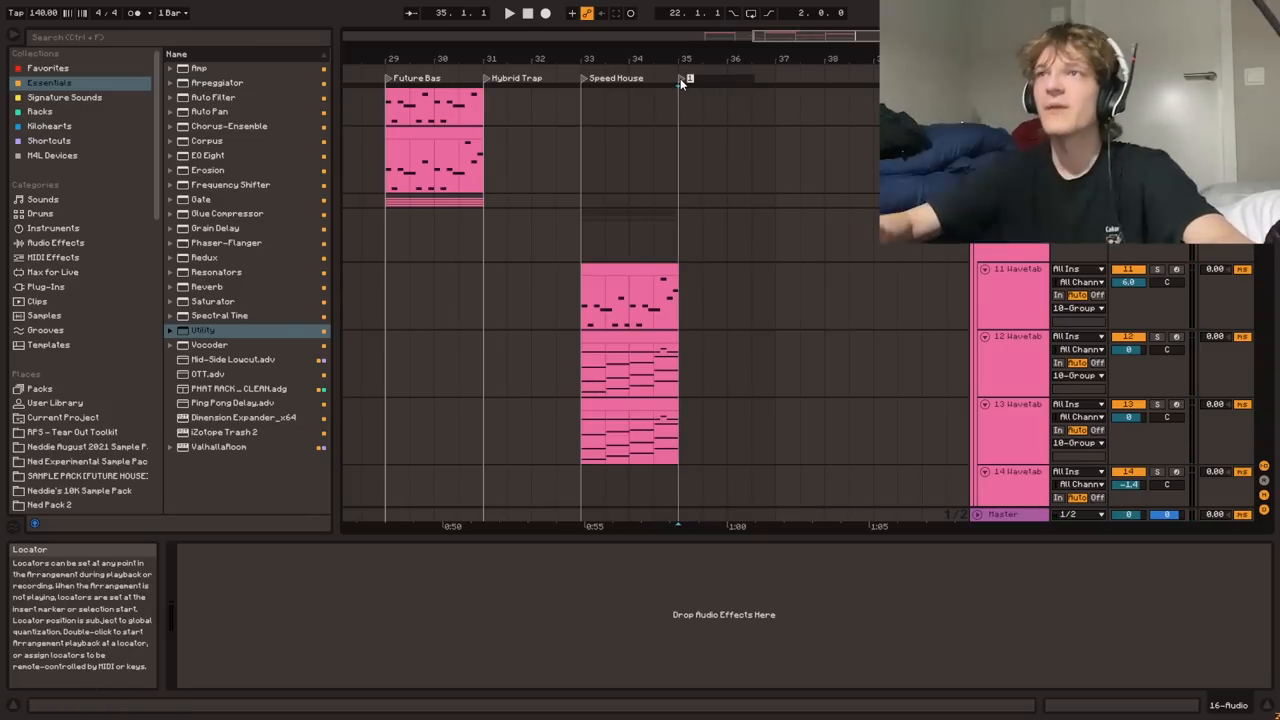
{"action": "type", "text": "Speed Bass House"}
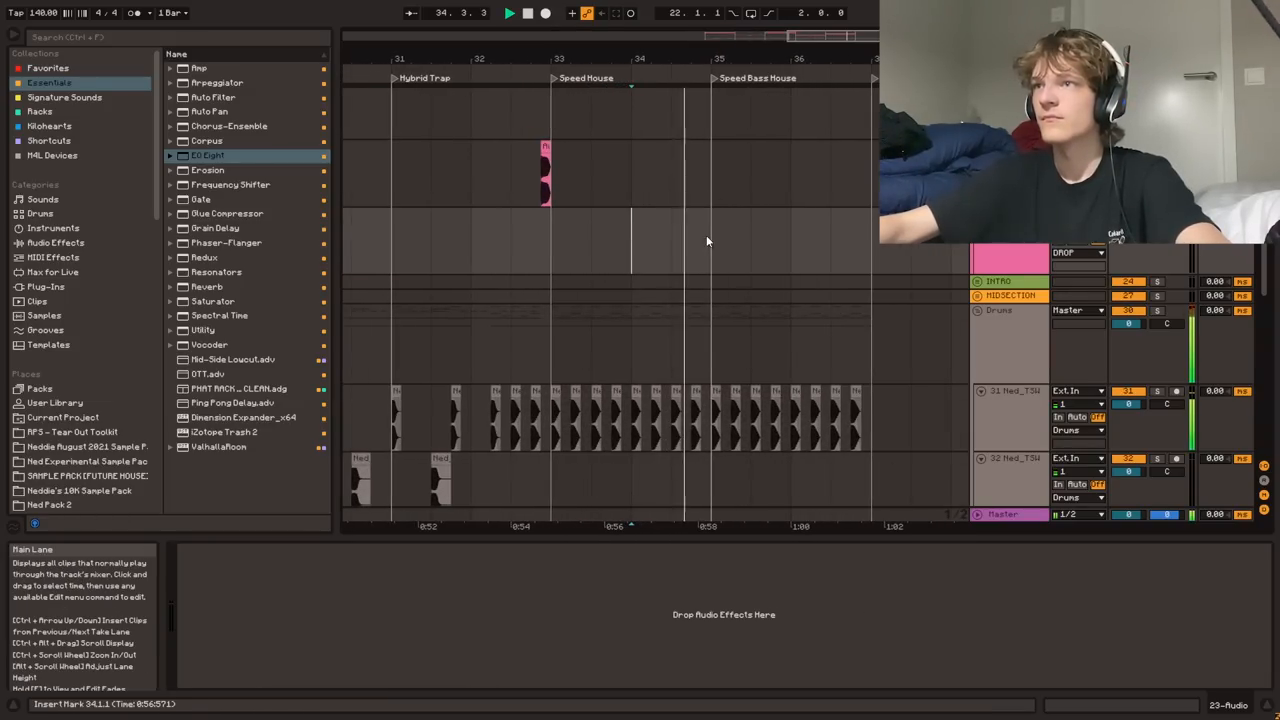
- Load a Wavetable bass onto a new track, draw its bass notes and add EQ Eight and Saturator
{"action": "left_click", "coordinate": [48, 68]}
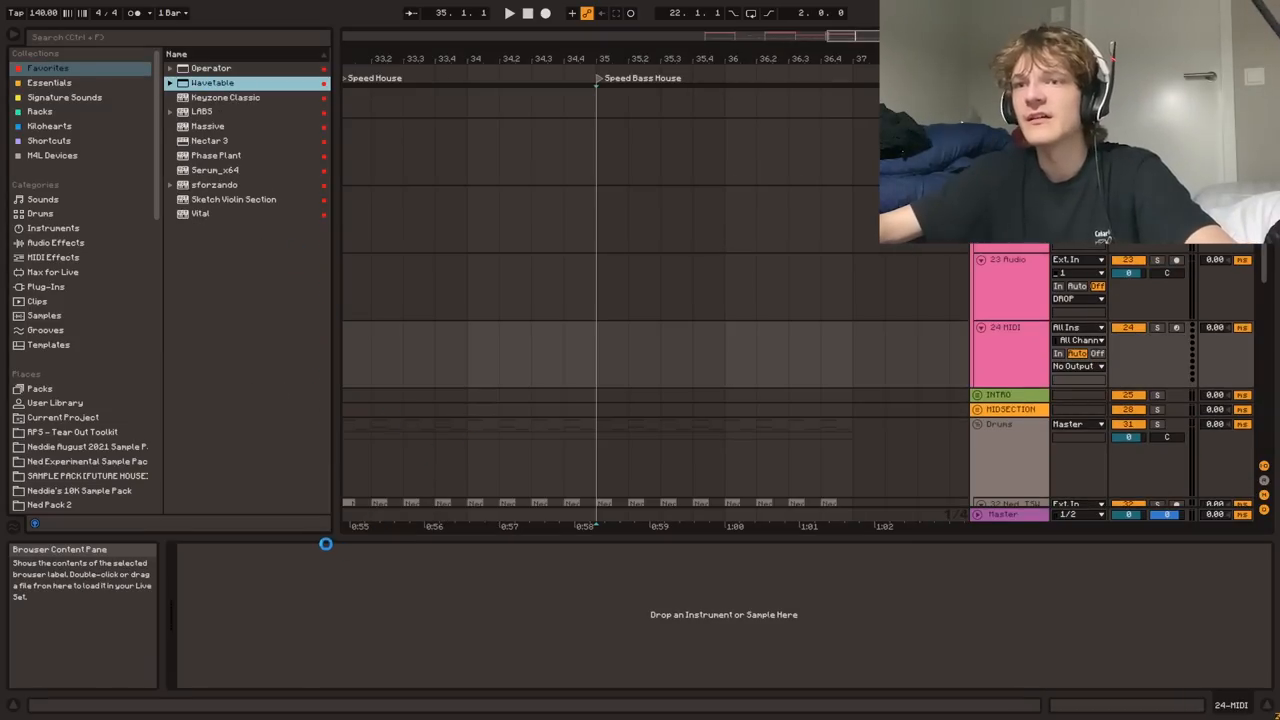
{"action": "double_click", "coordinate": [212, 82]}
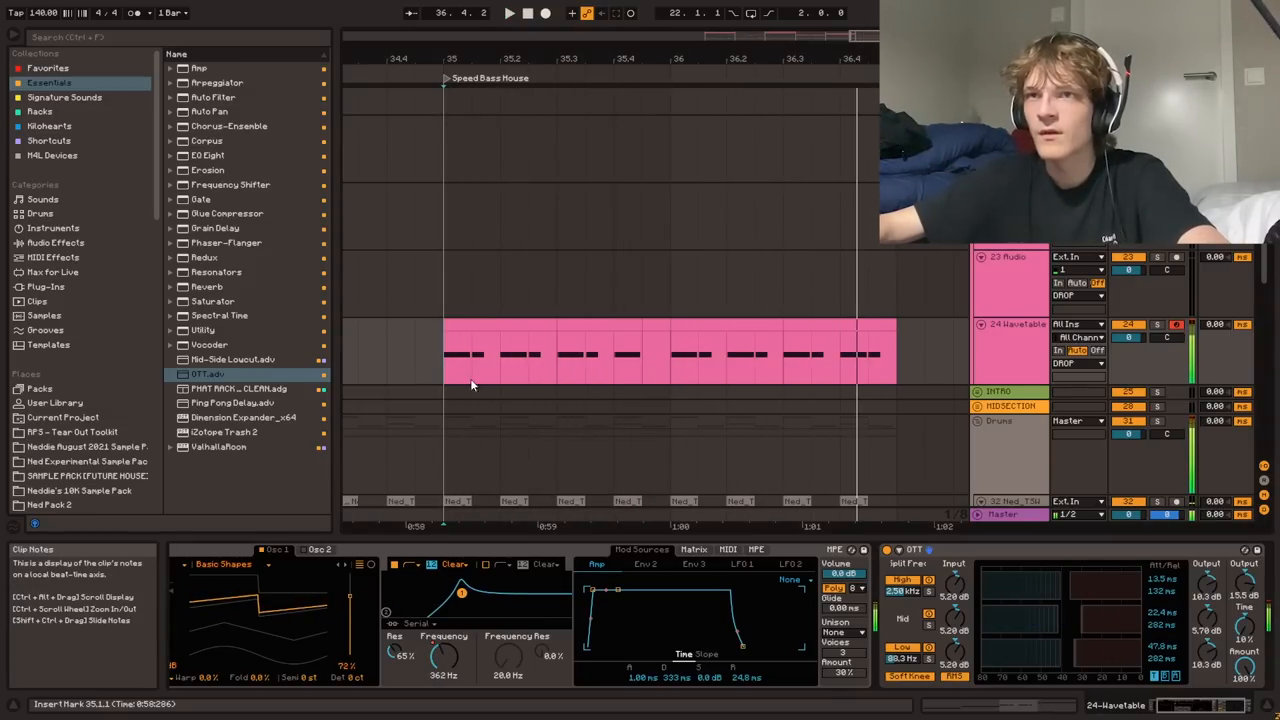
{"action": "left_click", "coordinate": [232, 402]}
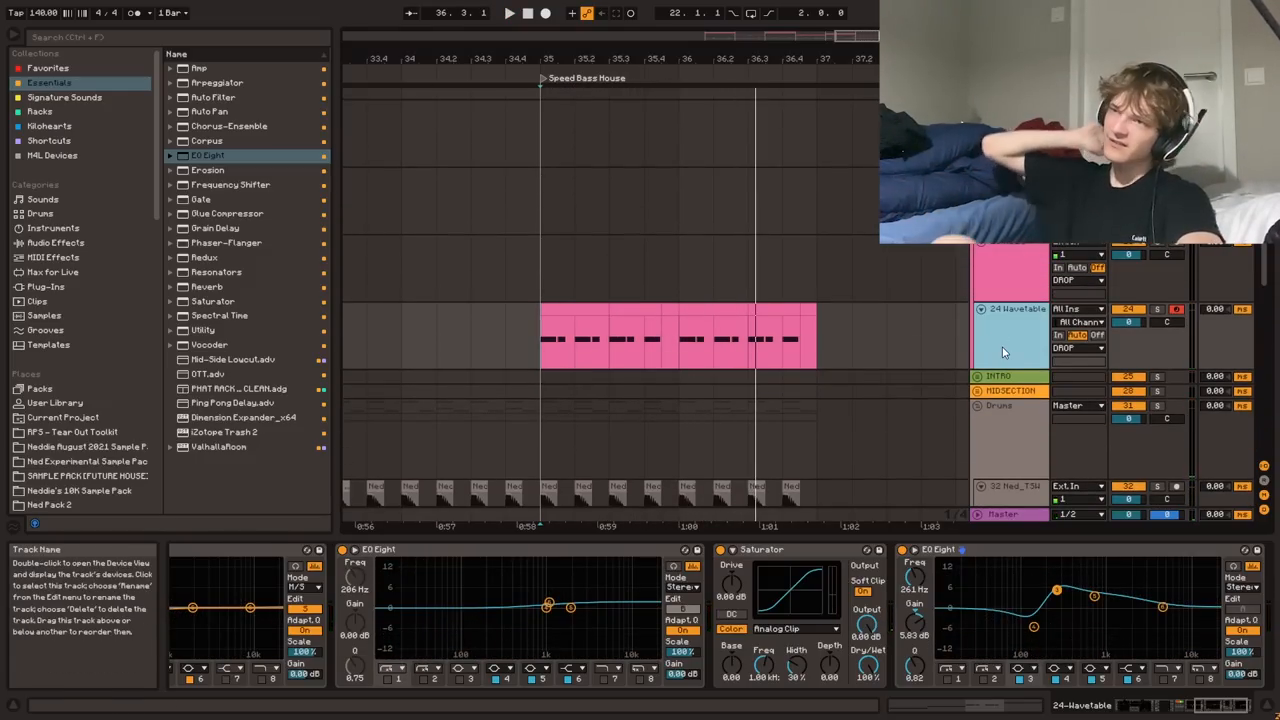
- Open the bass clip in the piano roll and vary its notes
{"action": "left_click", "coordinate": [436, 338]}
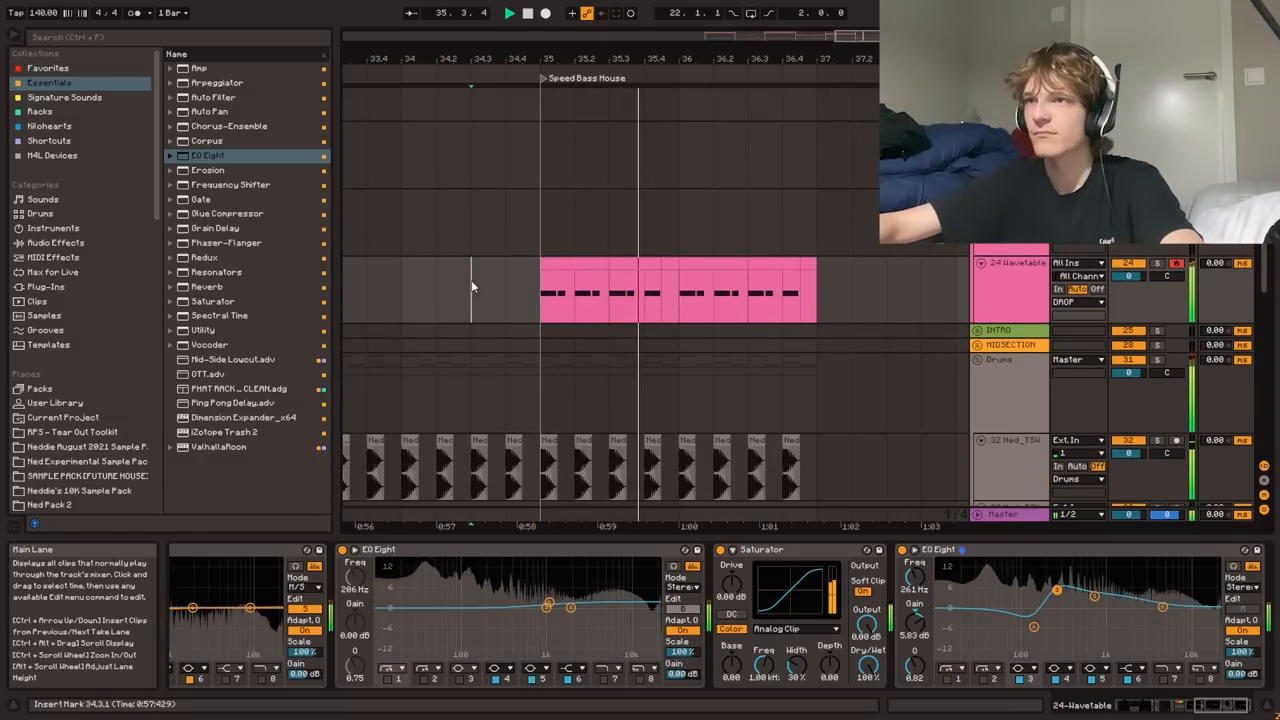
{"action": "left_click", "coordinate": [676, 290]}
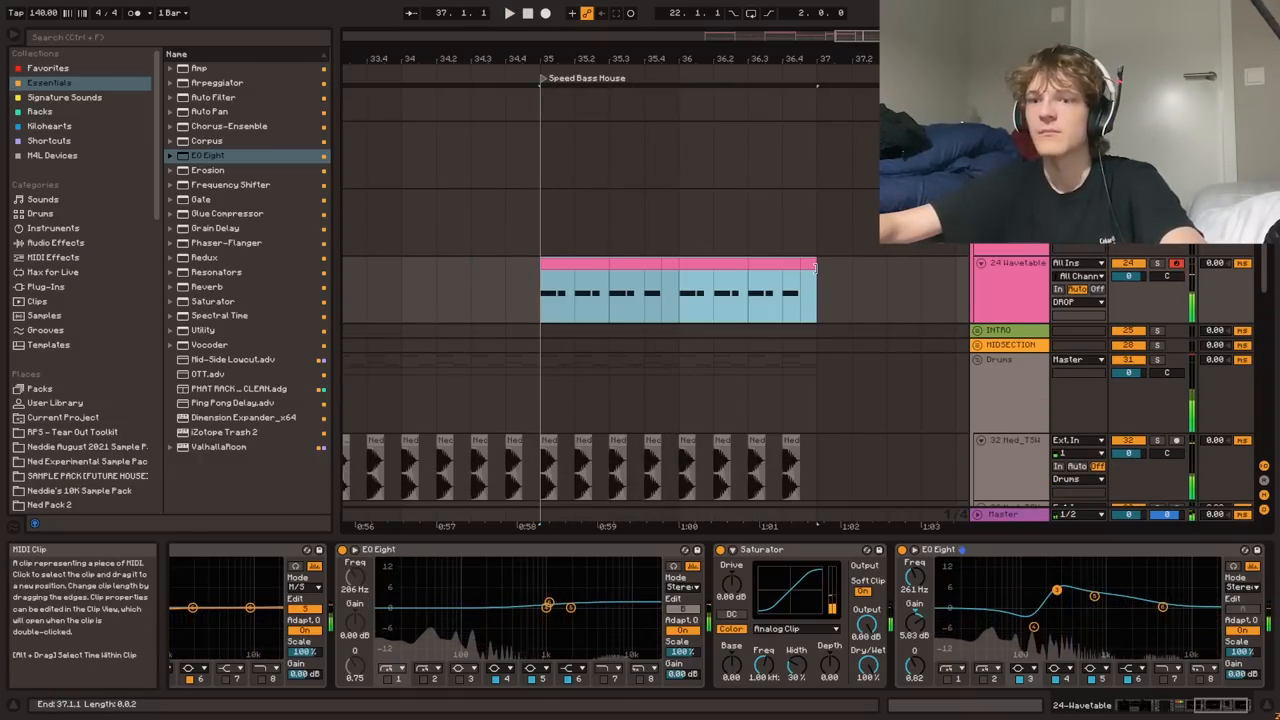
{"action": "double_click", "coordinate": [676, 290]}
{"action": "type", "text": "highend"}
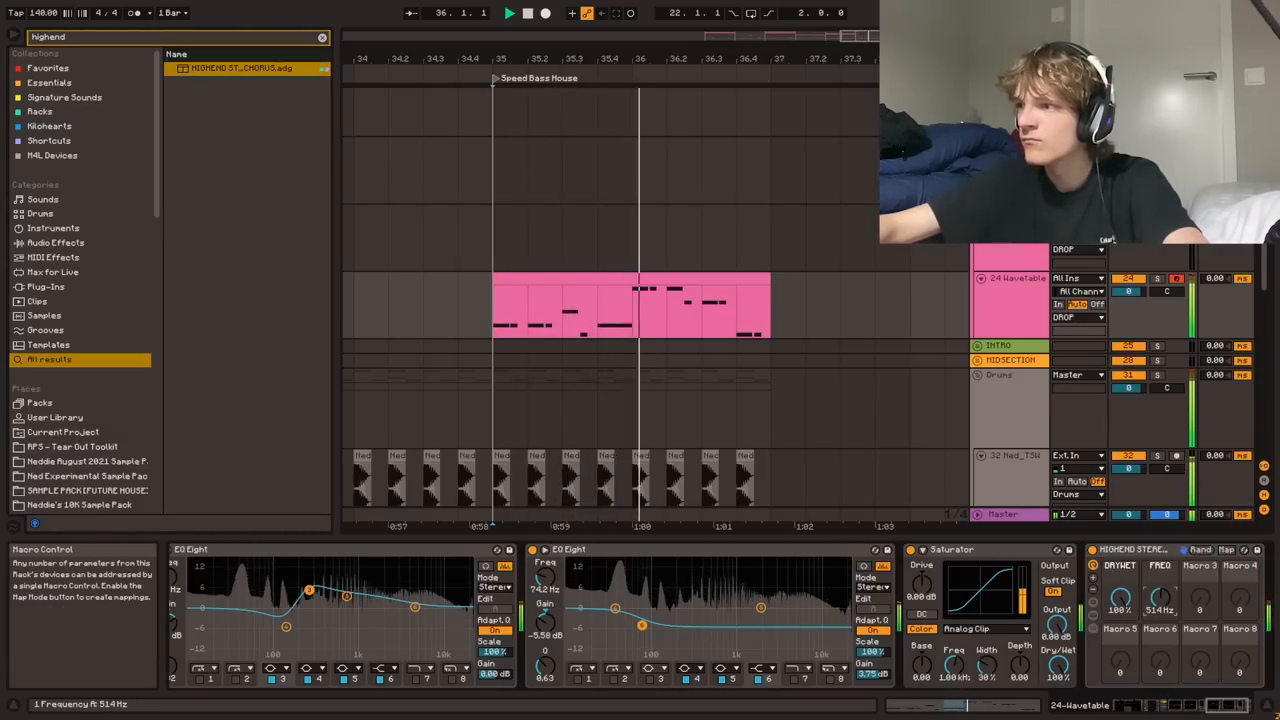
- Place repeating drum sample hits on the audio tracks beneath the speed bass house section
{"action": "left_click", "coordinate": [48, 82]}
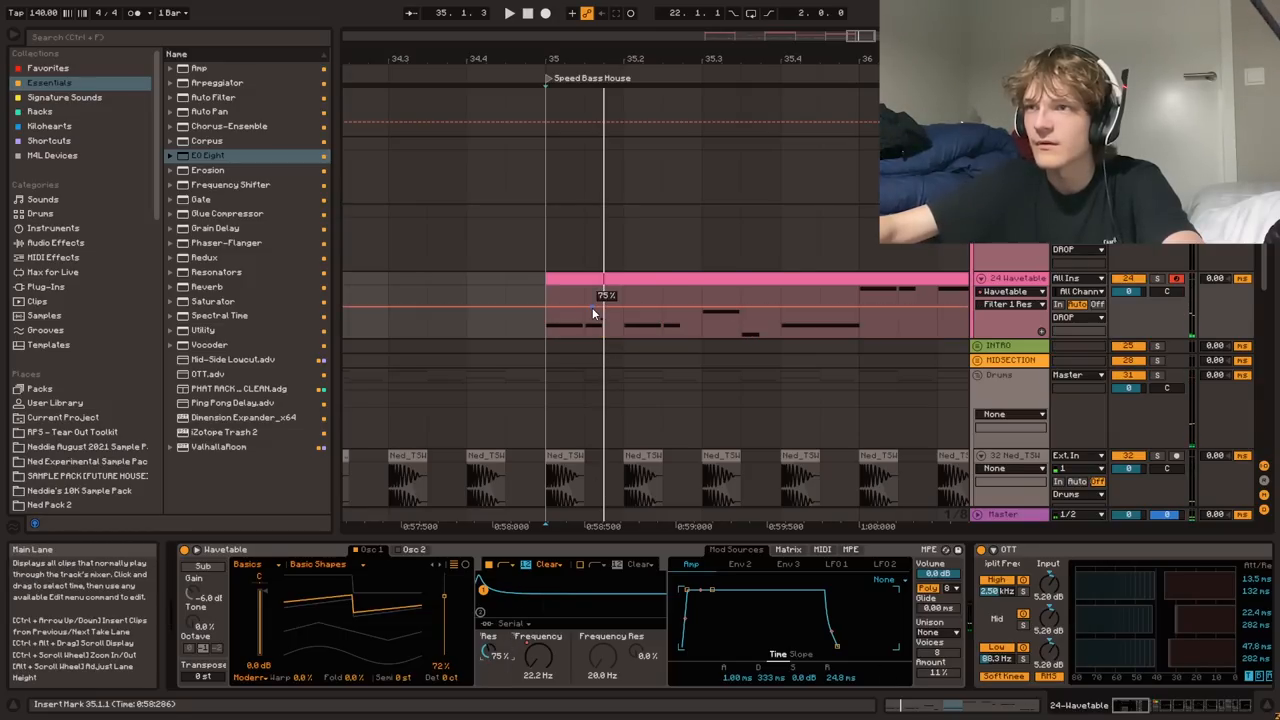
{"action": "left_click_drag", "start_coordinate": [608, 296], "coordinate": [596, 322]}
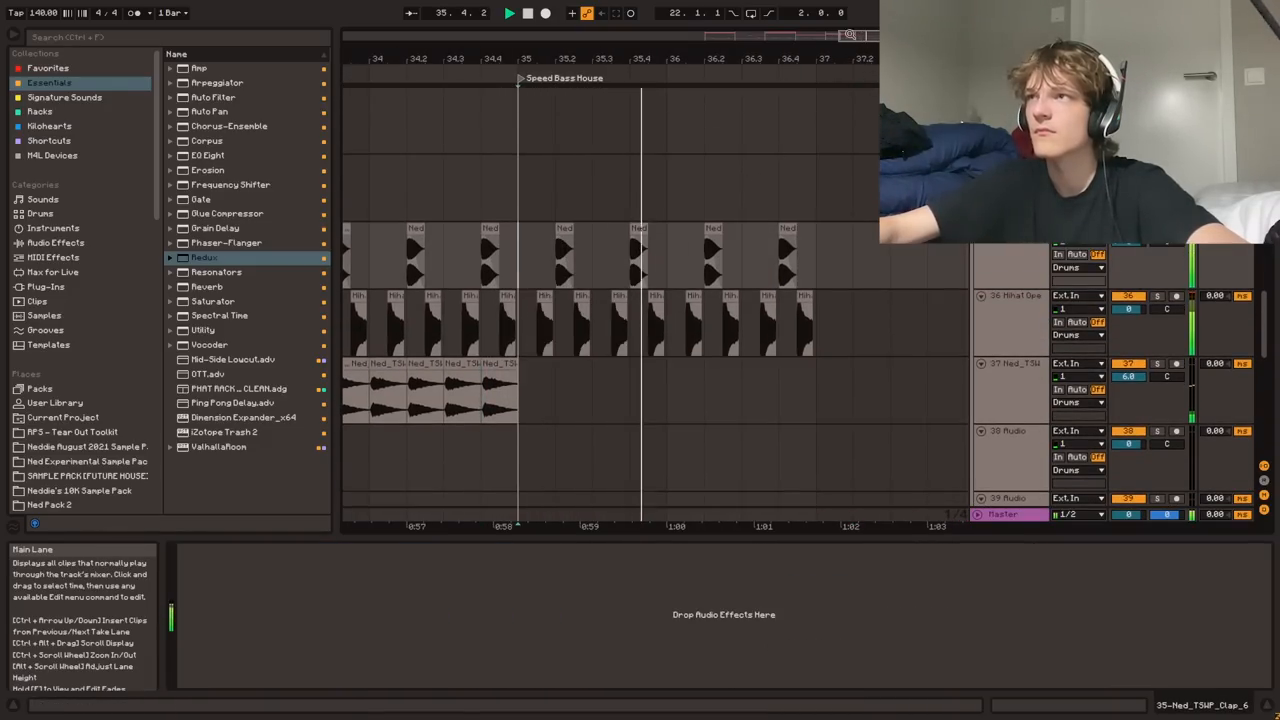
{"action": "left_click", "coordinate": [608, 390]}
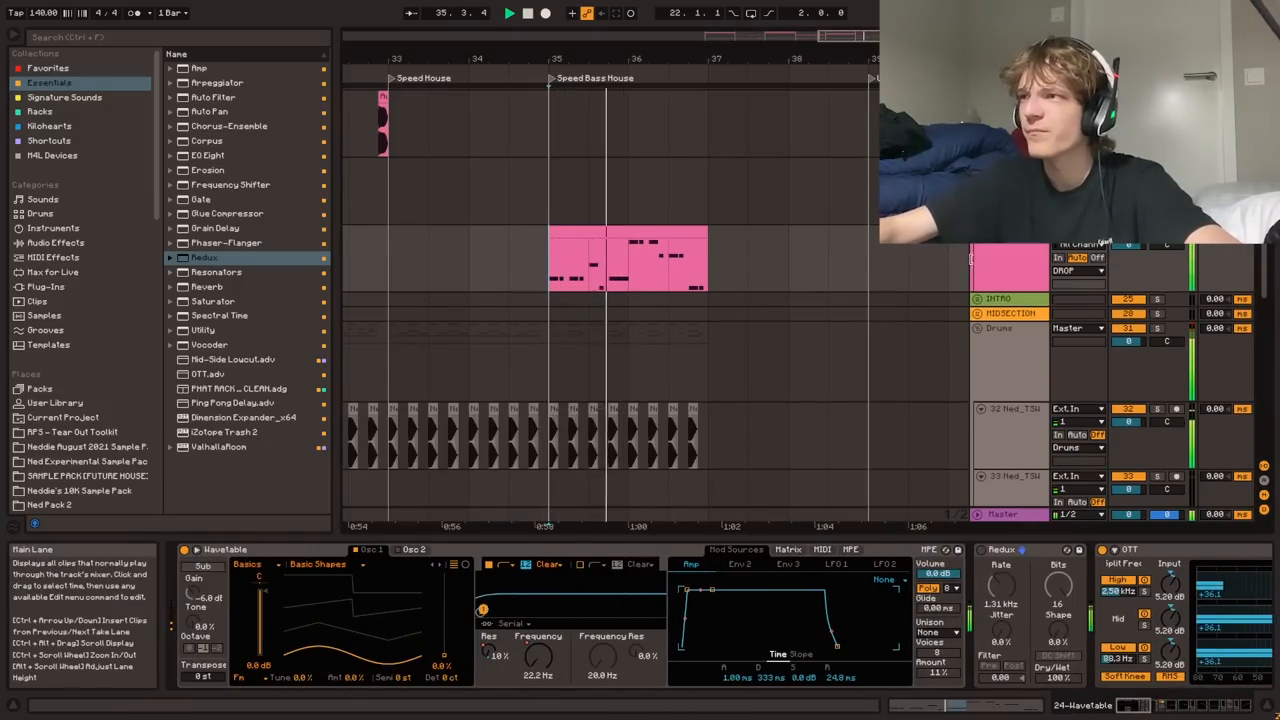
- Search 'ned' for a pad sample, layer it under the bass with Auto Pan and add sparse kicks
{"action": "type", "text": "ned"}
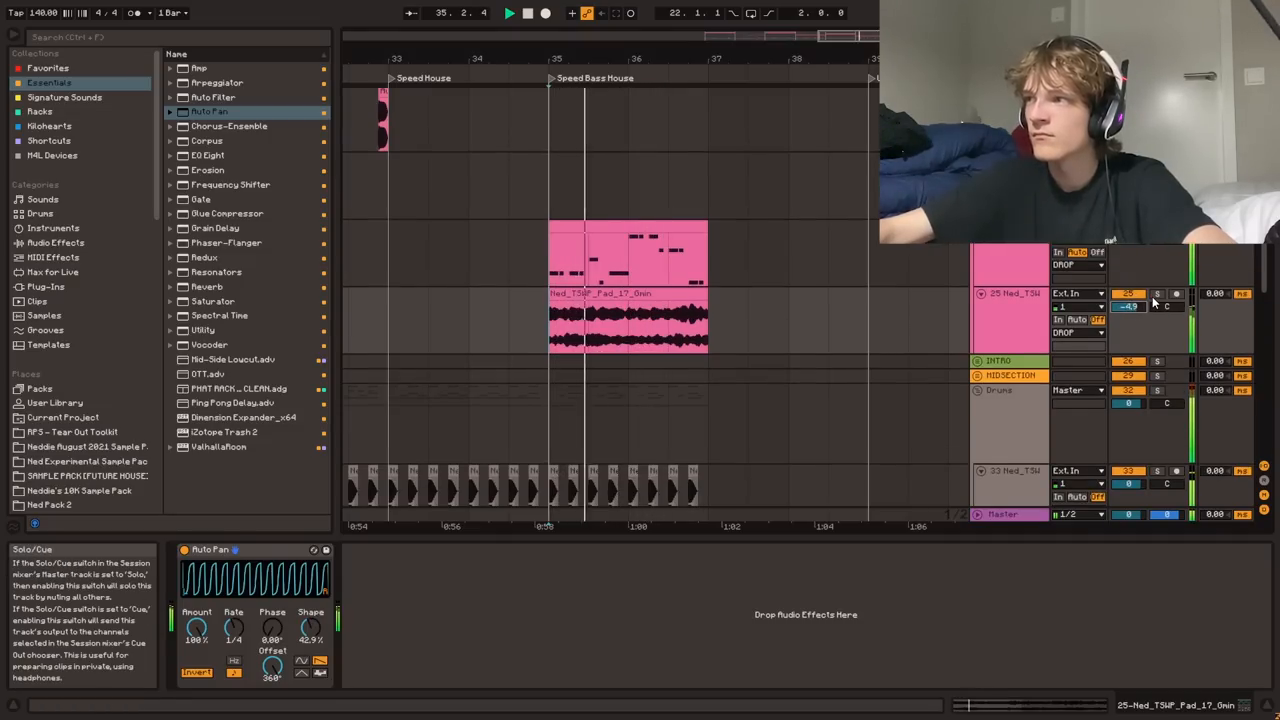
{"action": "left_click", "coordinate": [208, 156]}
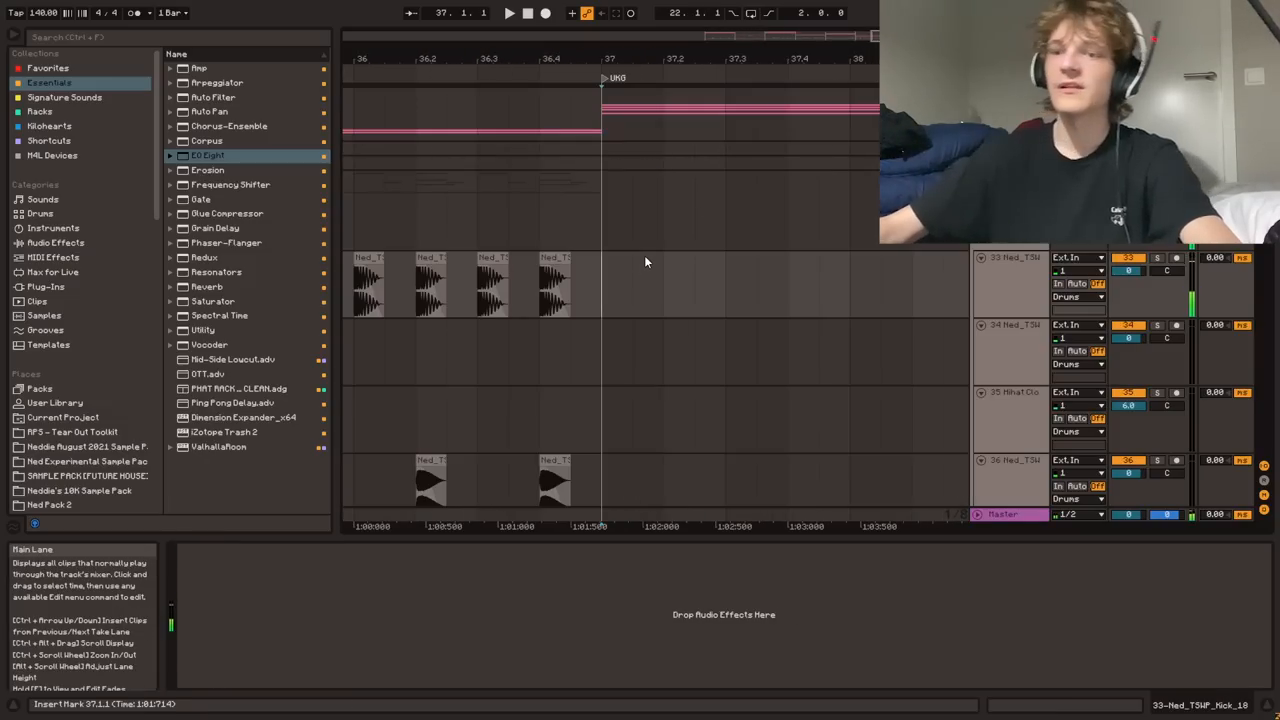
- Search the browser for 'kick' and filter the results by a category
{"action": "type", "text": "kick"}
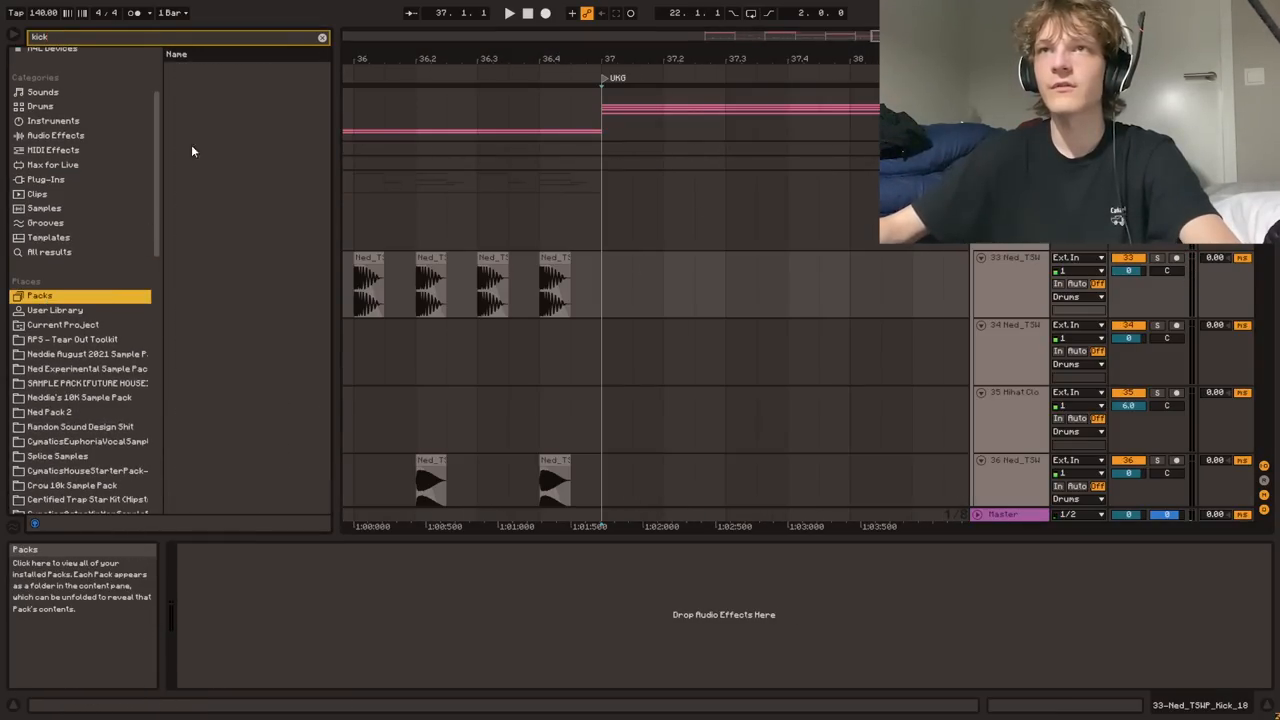
{"action": "left_click", "coordinate": [264, 220]}
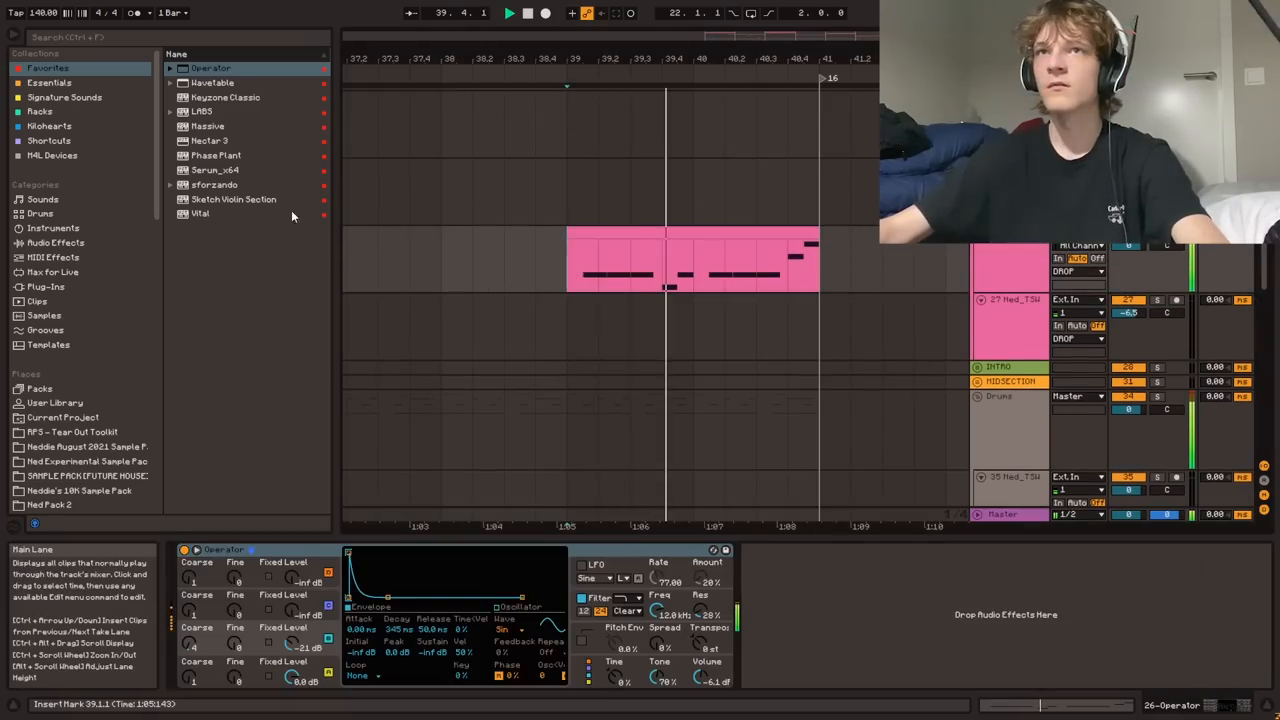
{"action": "left_click", "coordinate": [50, 82]}
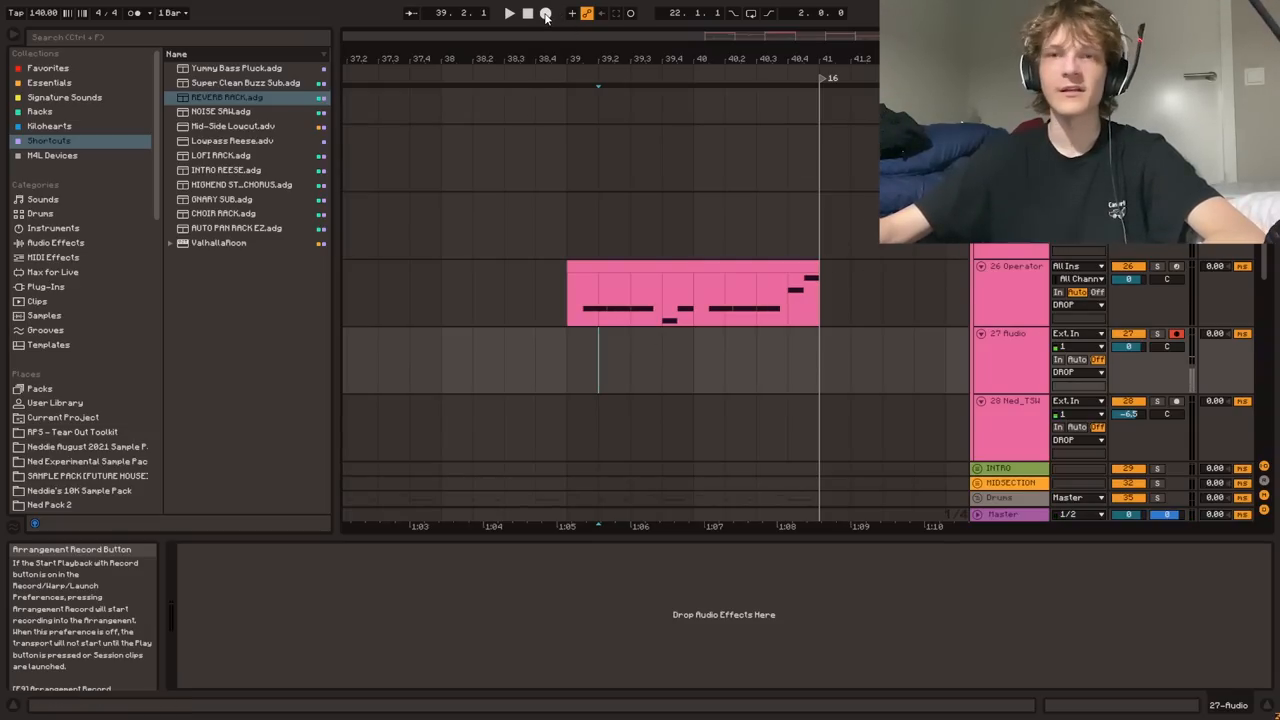
{"action": "type", "text": "chant"}
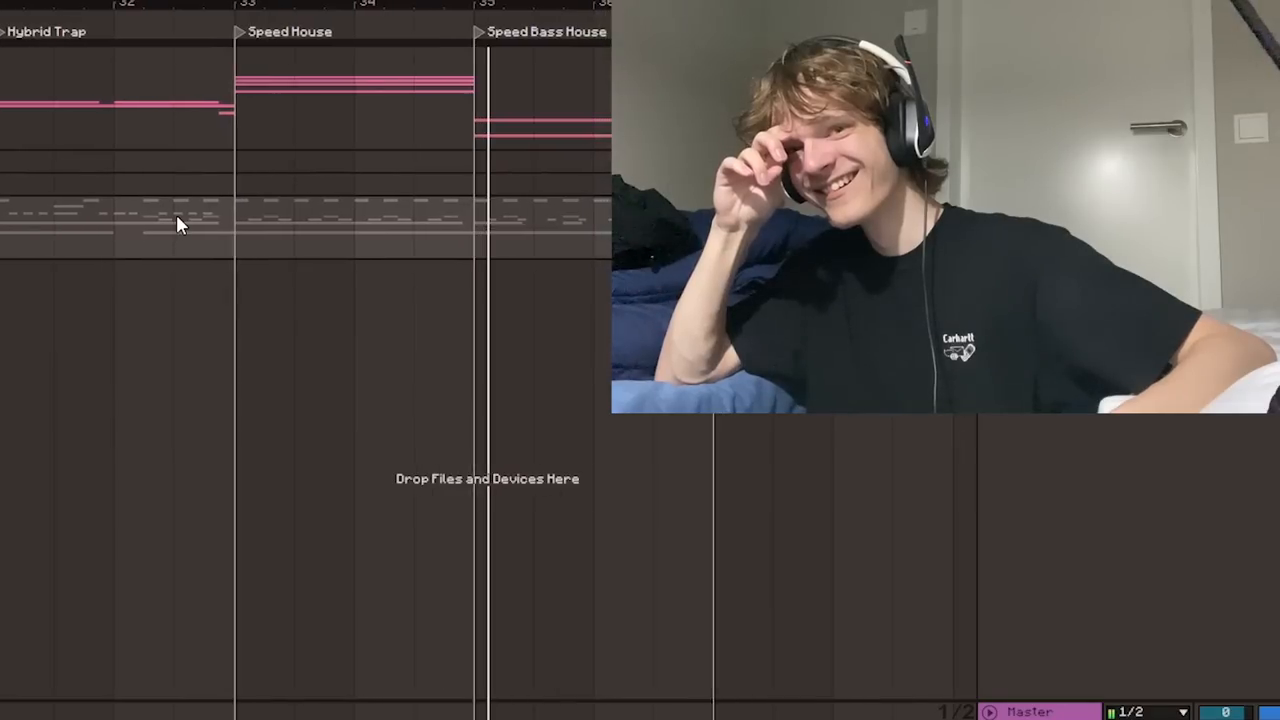
{"action": "scroll", "scroll_direction": "right", "scroll_amount": 3}
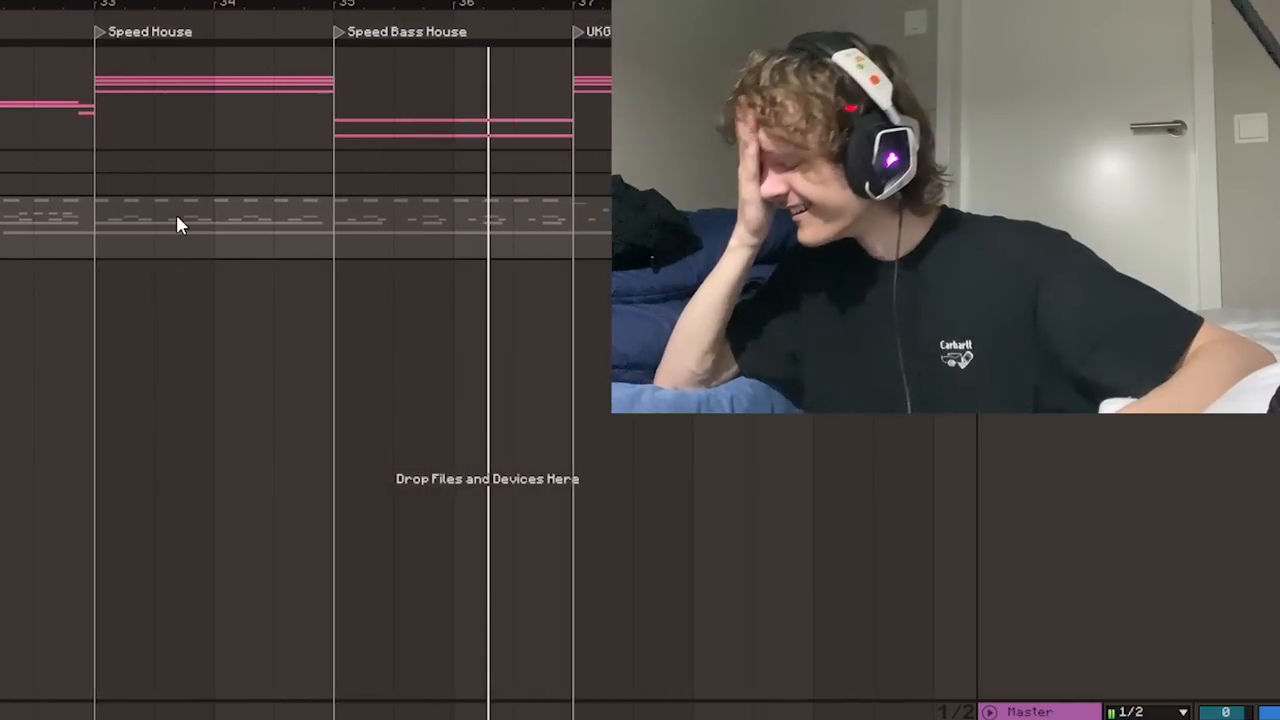